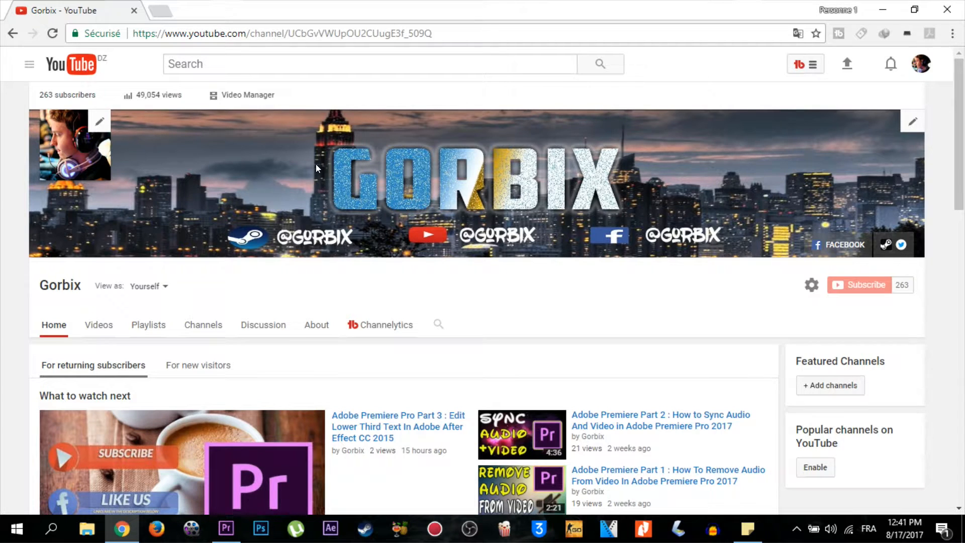
# - Browse down the Gorbix YouTube channel, then switch to Premiere Pro
pyautogui.scroll(-3)
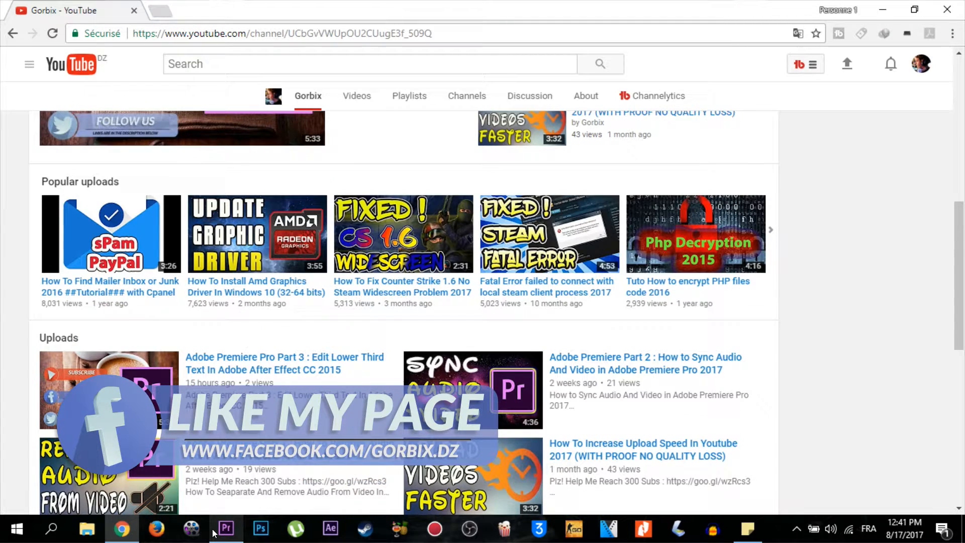
pyautogui.click(225, 528)
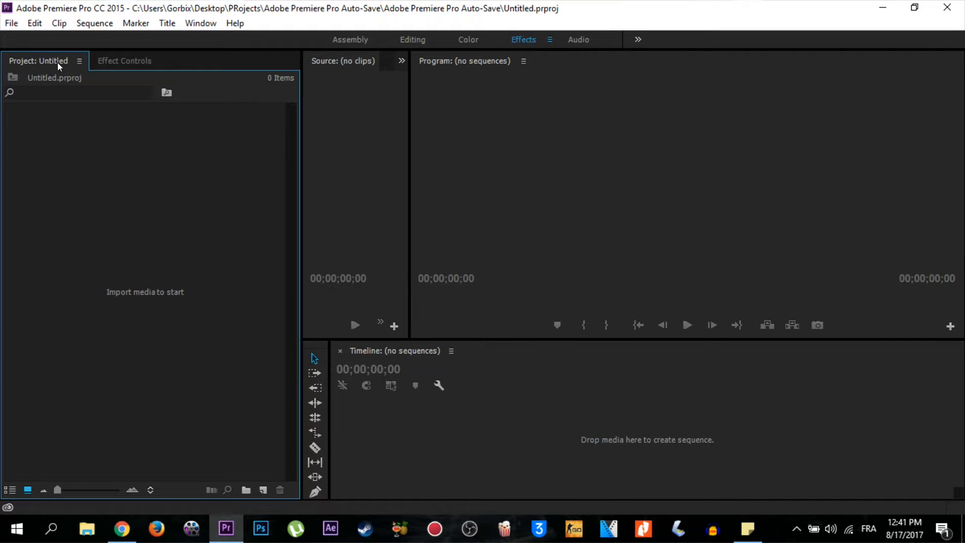
# - Start a new project and review the Scratch Disks and General settings
pyautogui.click(10, 23)
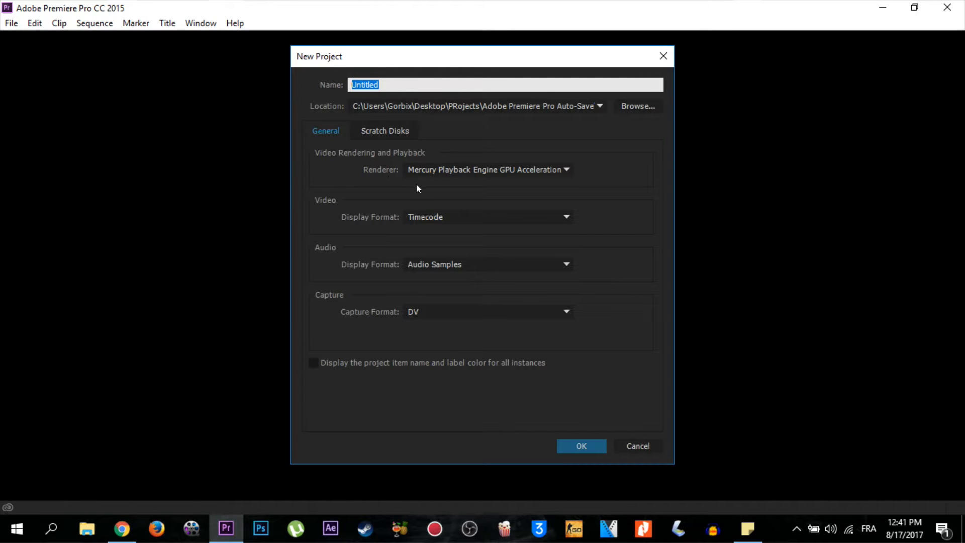
pyautogui.click(385, 130)
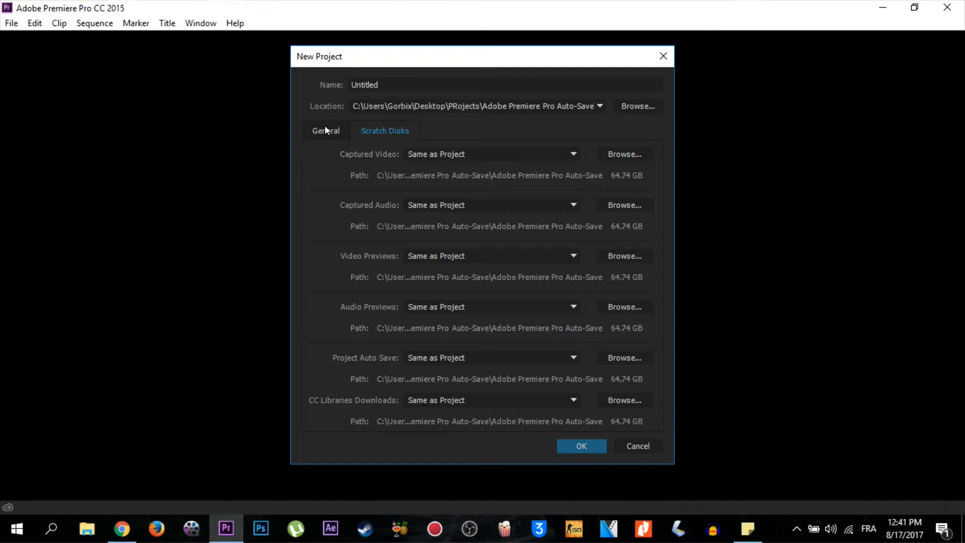
pyautogui.click(325, 131)
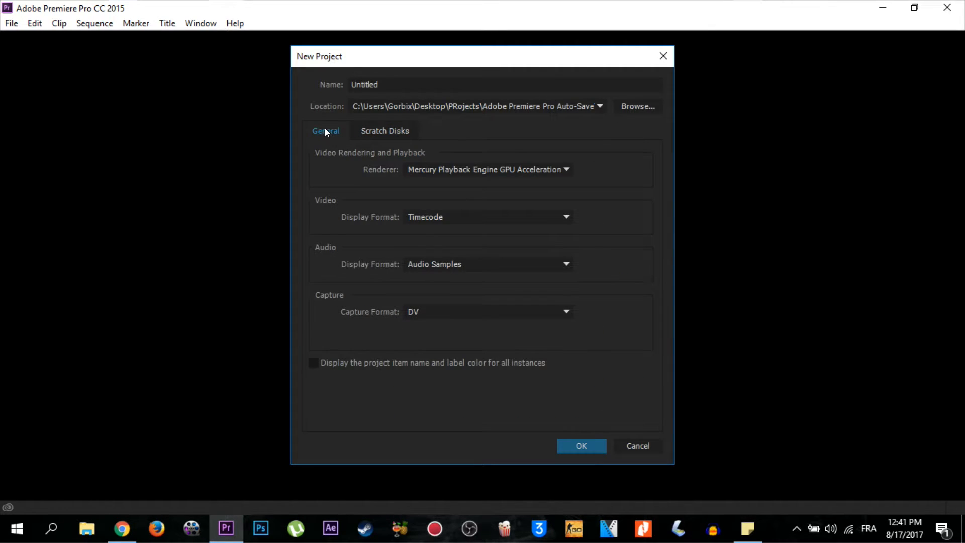
pyautogui.moveTo(453, 246)
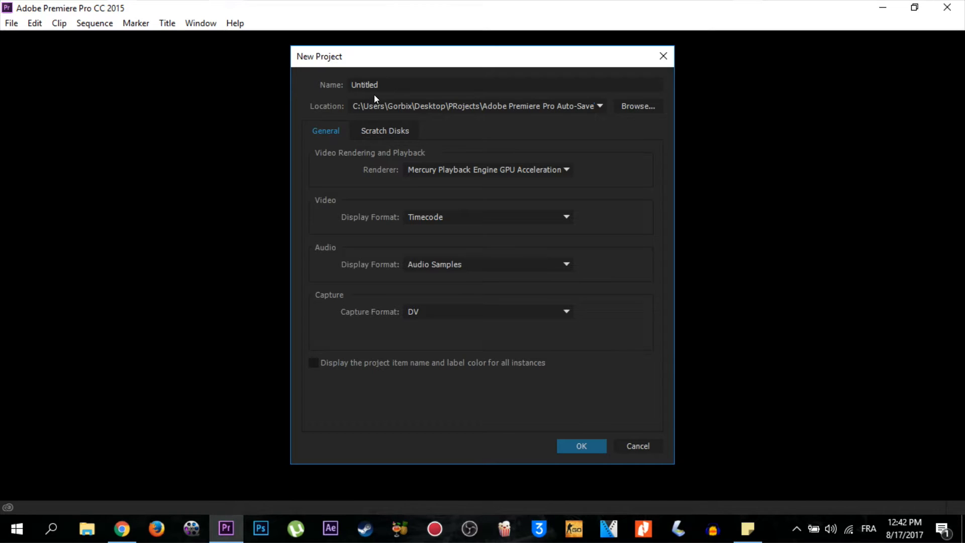
# - Name the new project 'gorbix' and create it
pyautogui.click(505, 84)
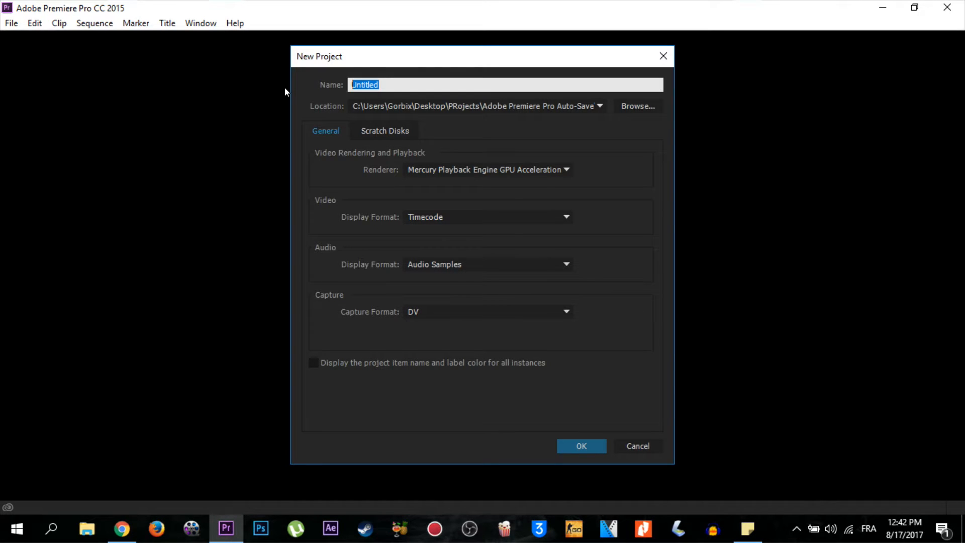
pyautogui.write('gorbix')
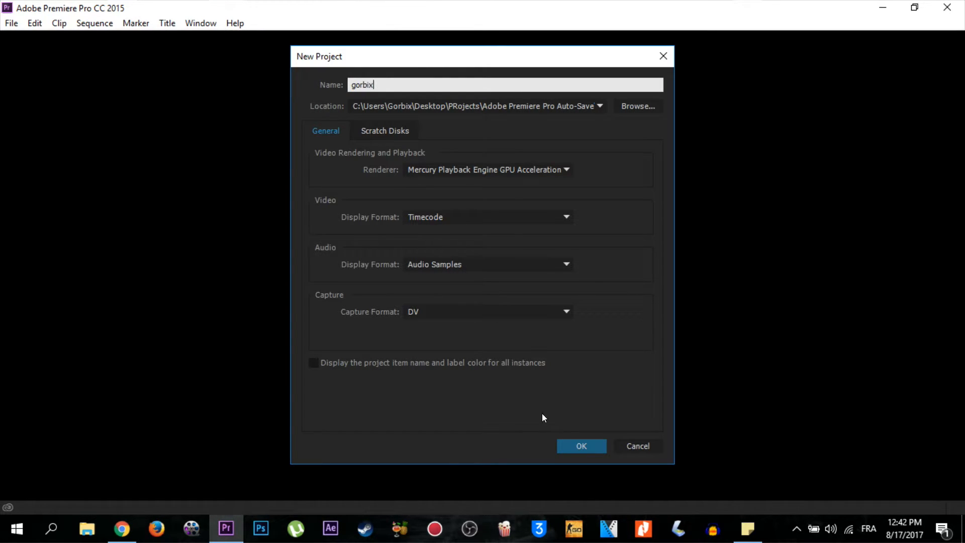
pyautogui.click(580, 445)
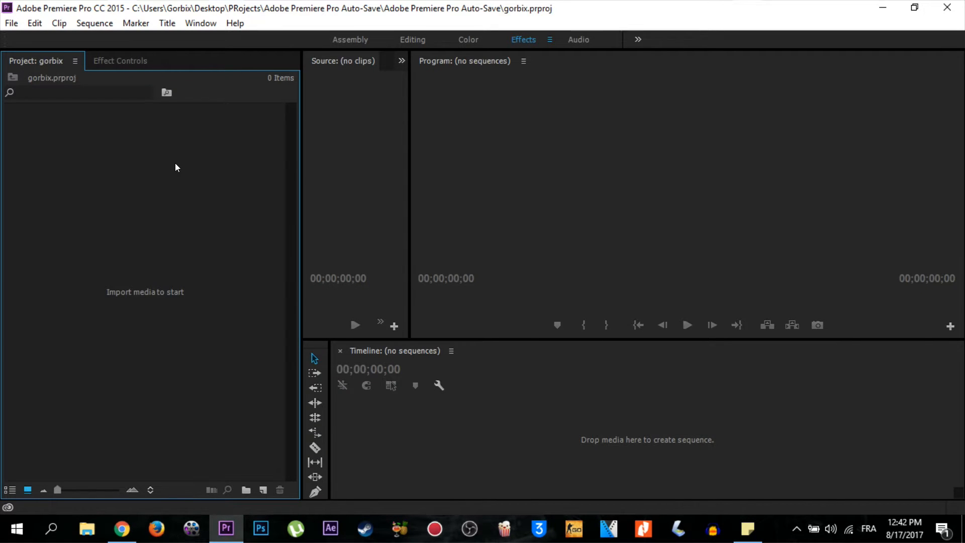
pyautogui.moveTo(107, 331)
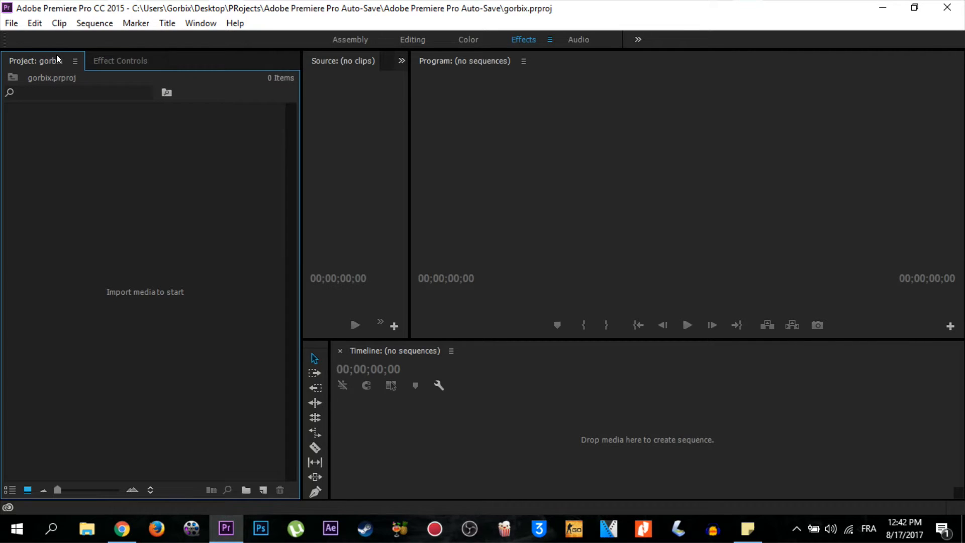
pyautogui.moveTo(43, 70)
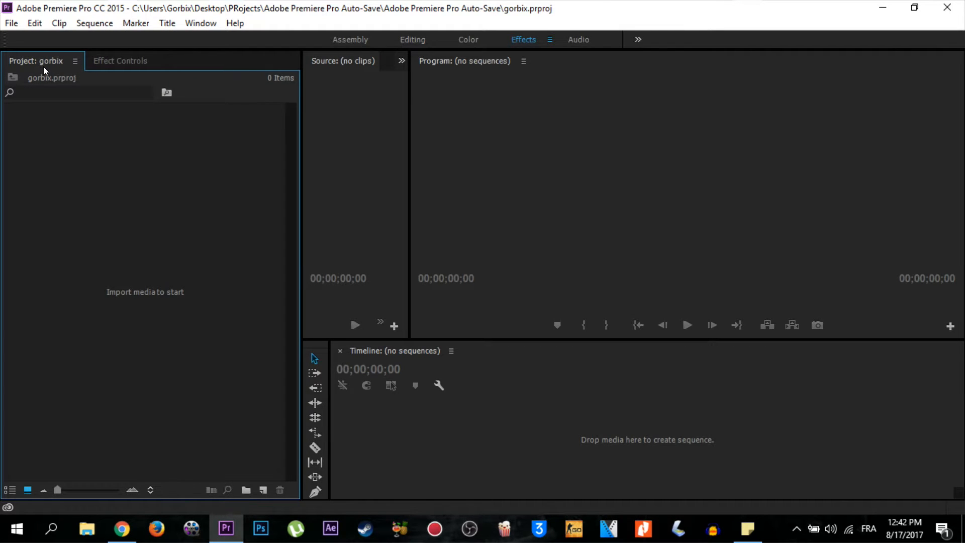
pyautogui.click(200, 23)
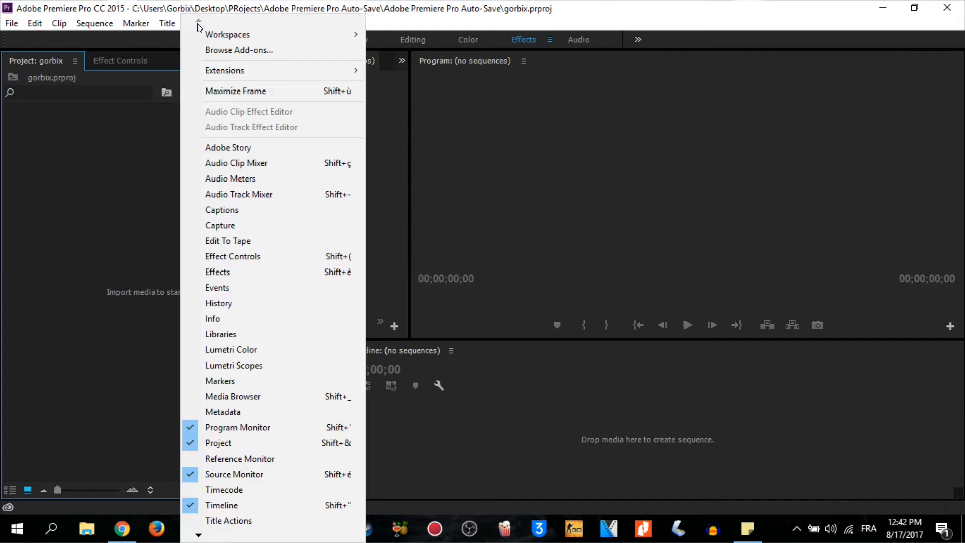
pyautogui.moveTo(230, 179)
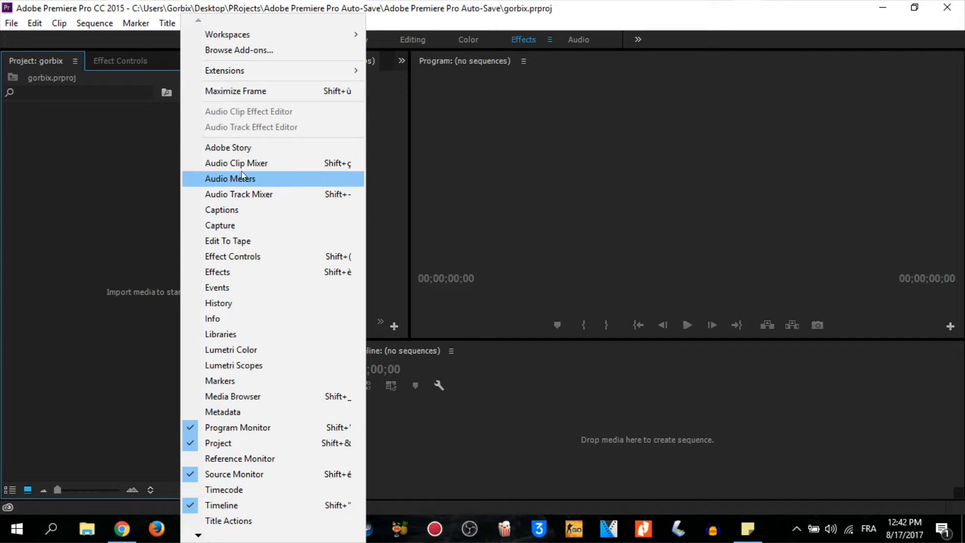
pyautogui.moveTo(237, 427)
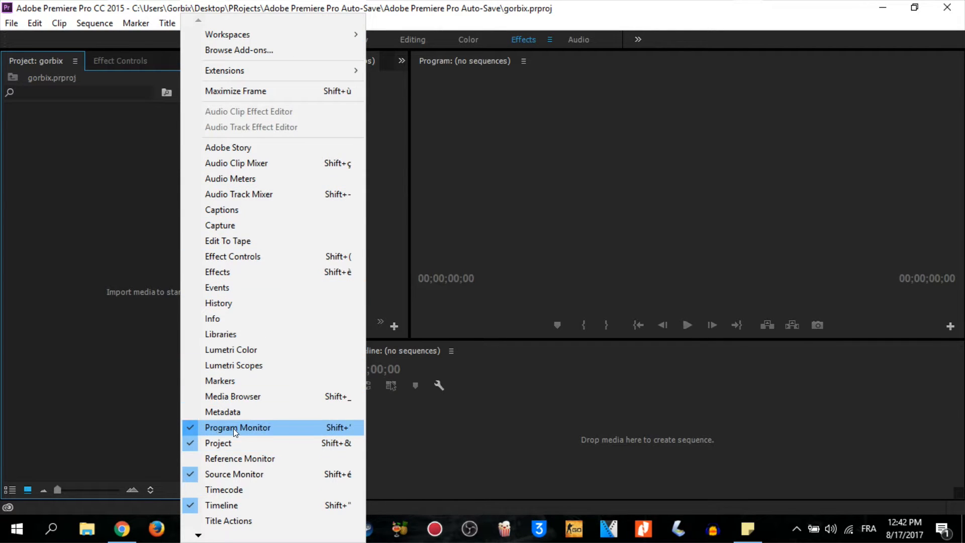
pyautogui.moveTo(258, 334)
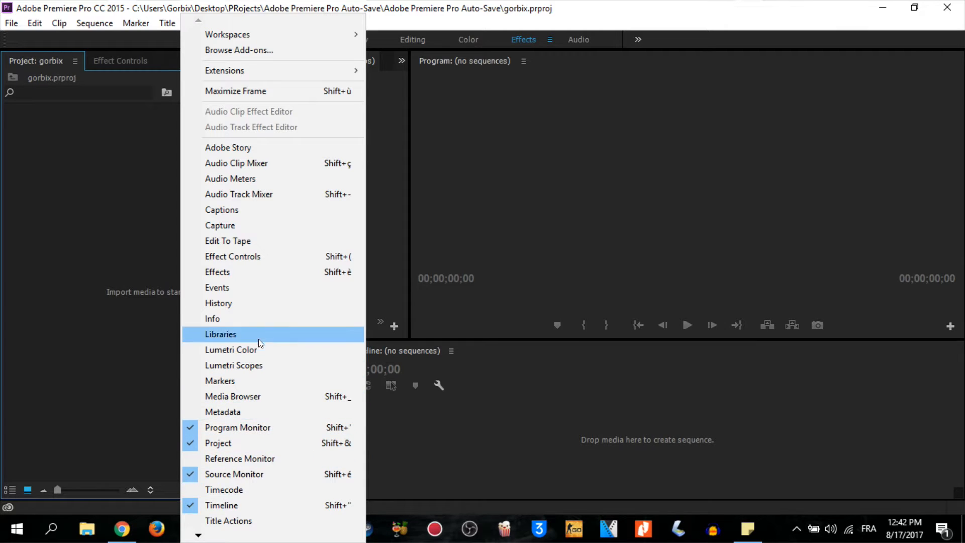
pyautogui.moveTo(204, 539)
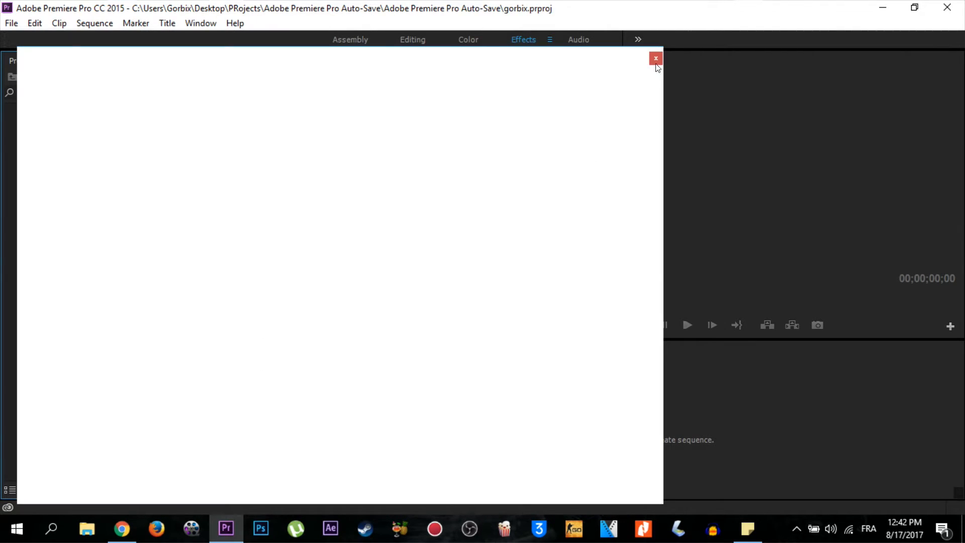
pyautogui.click(200, 23)
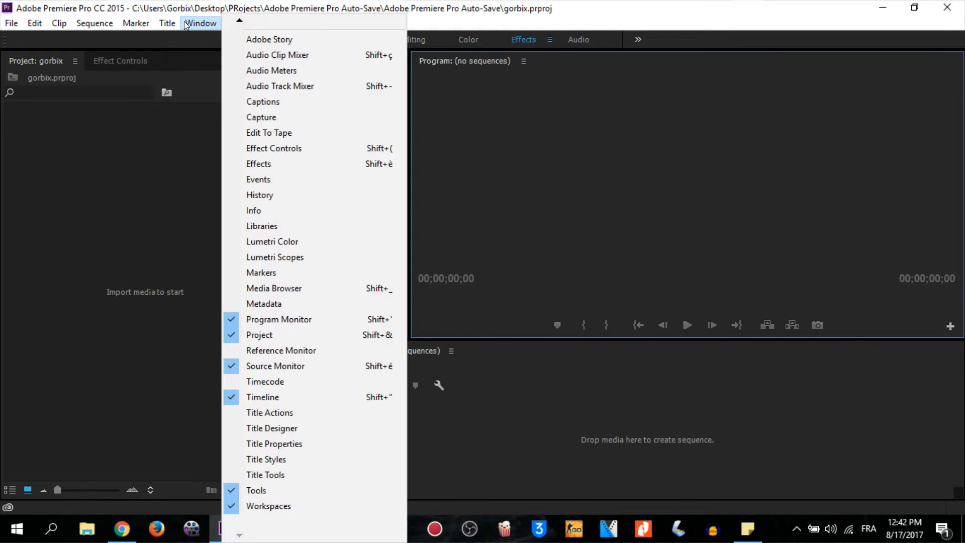
pyautogui.moveTo(285, 152)
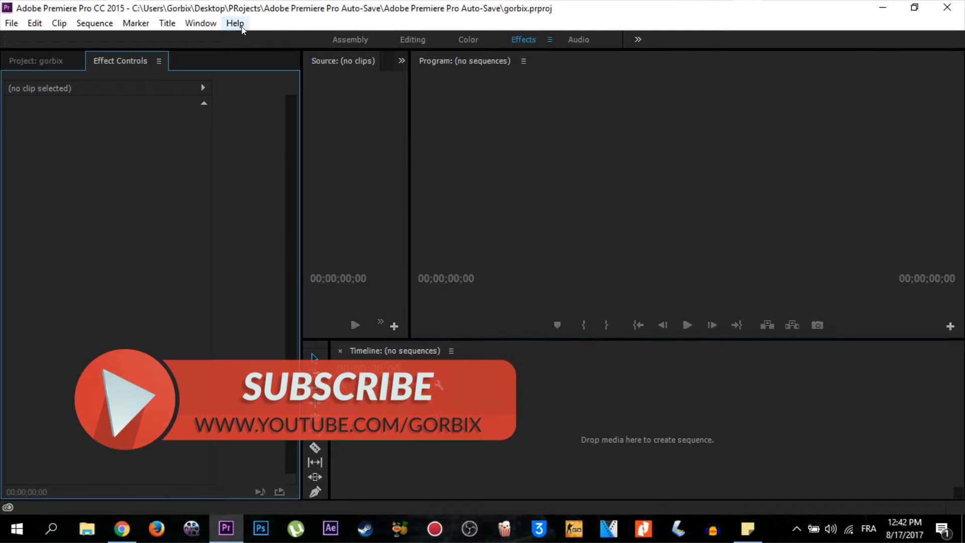
pyautogui.click(200, 23)
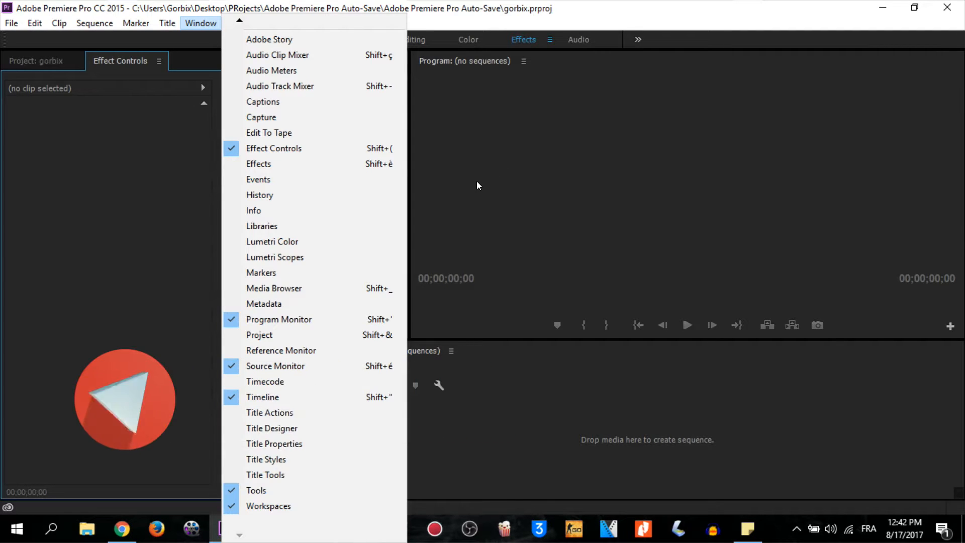
pyautogui.moveTo(262, 397)
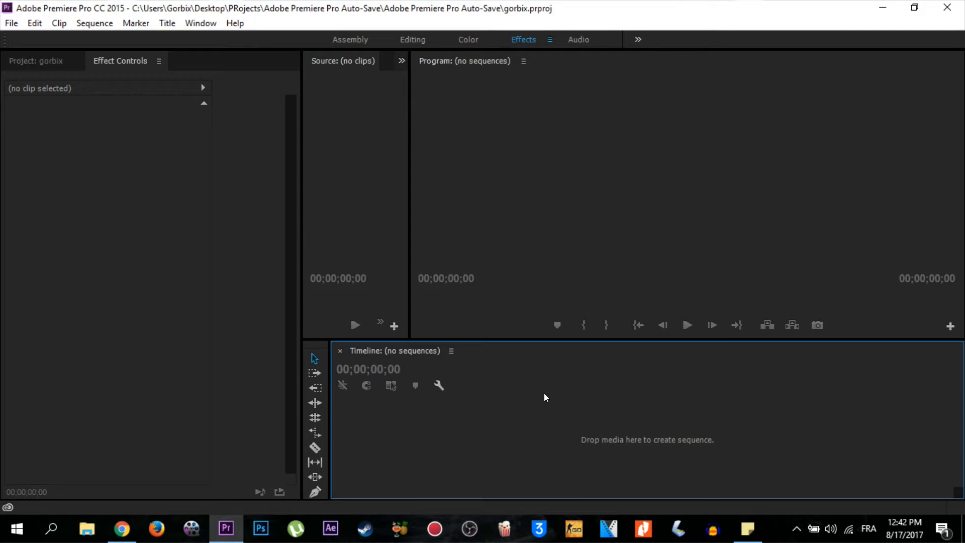
pyautogui.moveTo(643, 400)
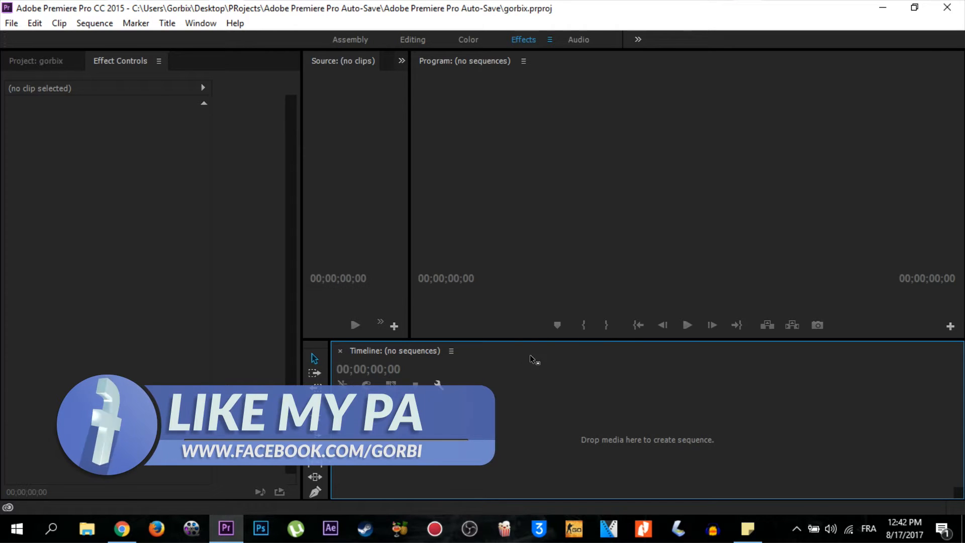
pyautogui.click(36, 60)
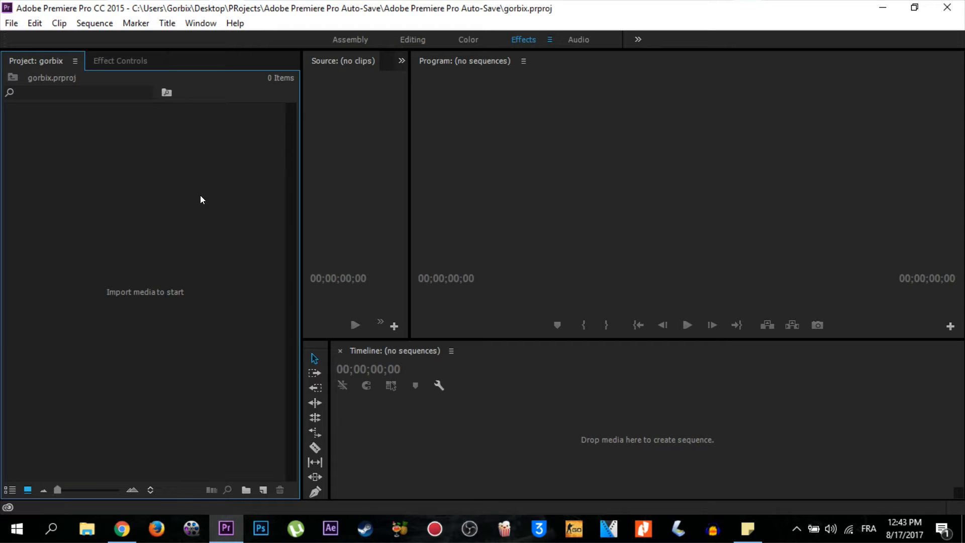
pyautogui.moveTo(199, 204)
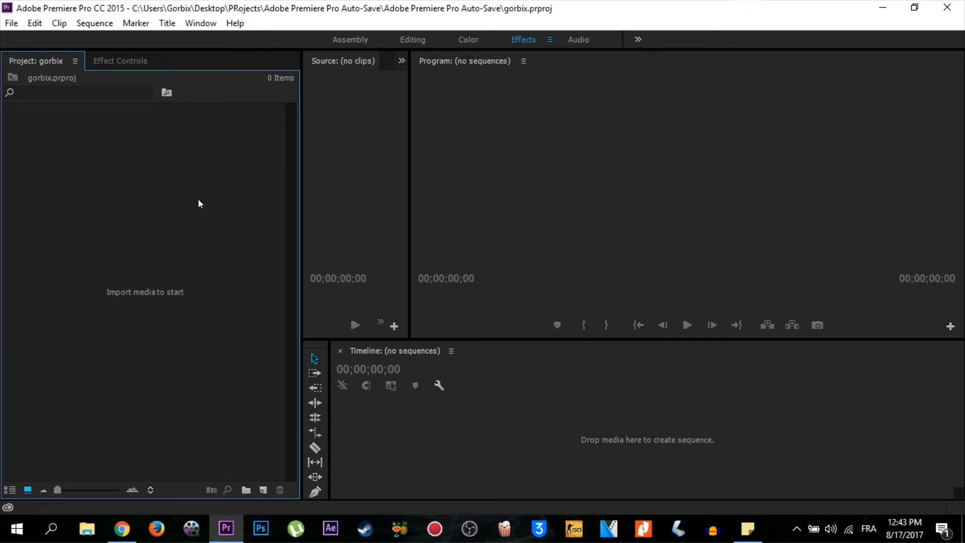
pyautogui.moveTo(177, 182)
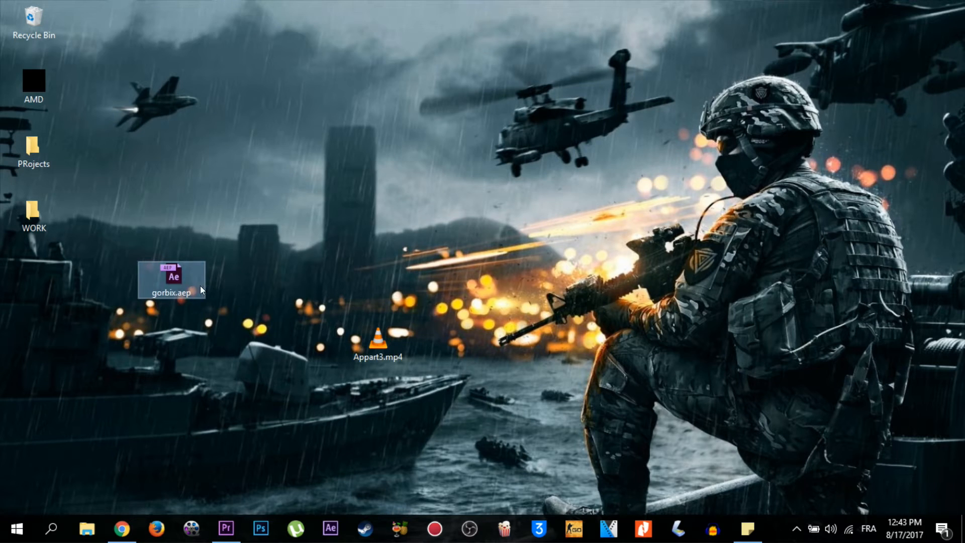
pyautogui.moveTo(182, 264)
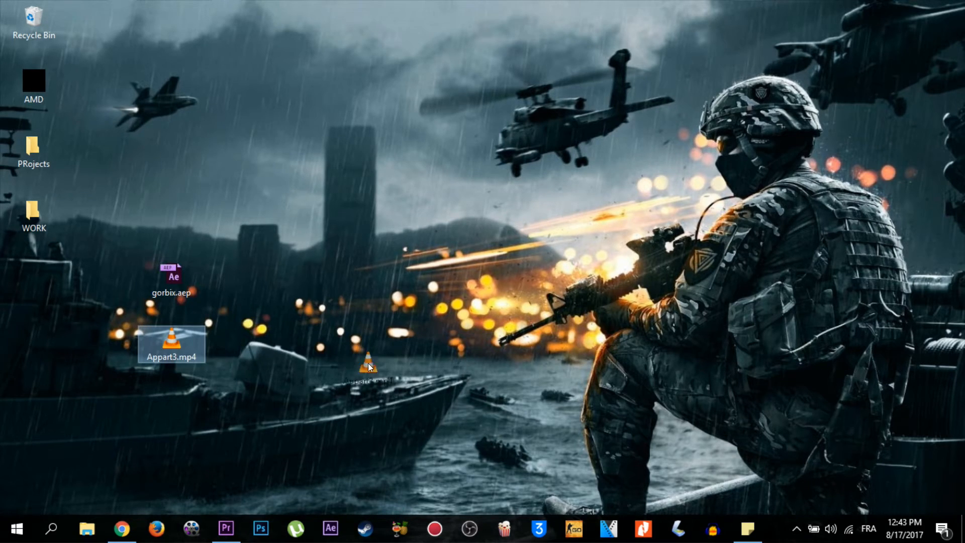
# - Import Appart3.mp4, then bring the gorbix.aep After Effects project into the editor
pyautogui.click(226, 528)
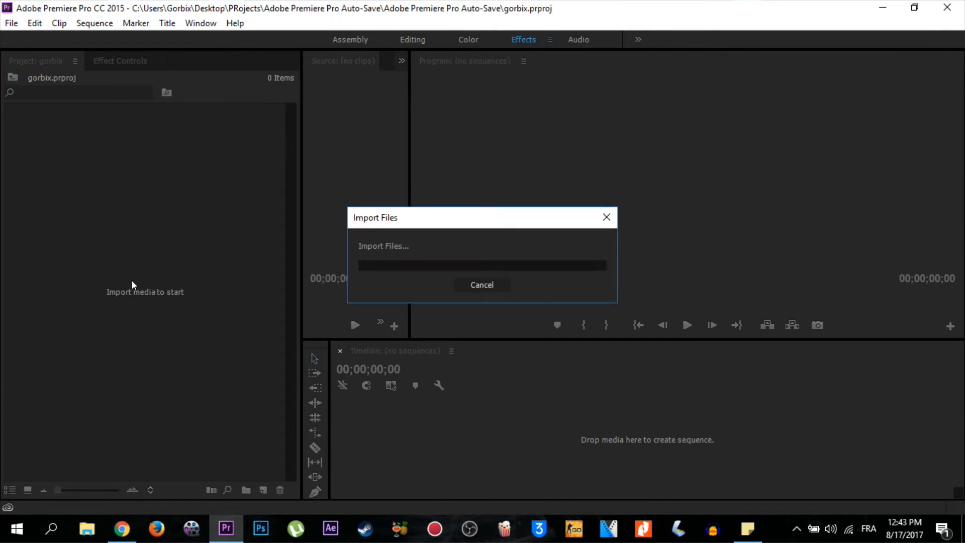
pyautogui.moveTo(129, 283)
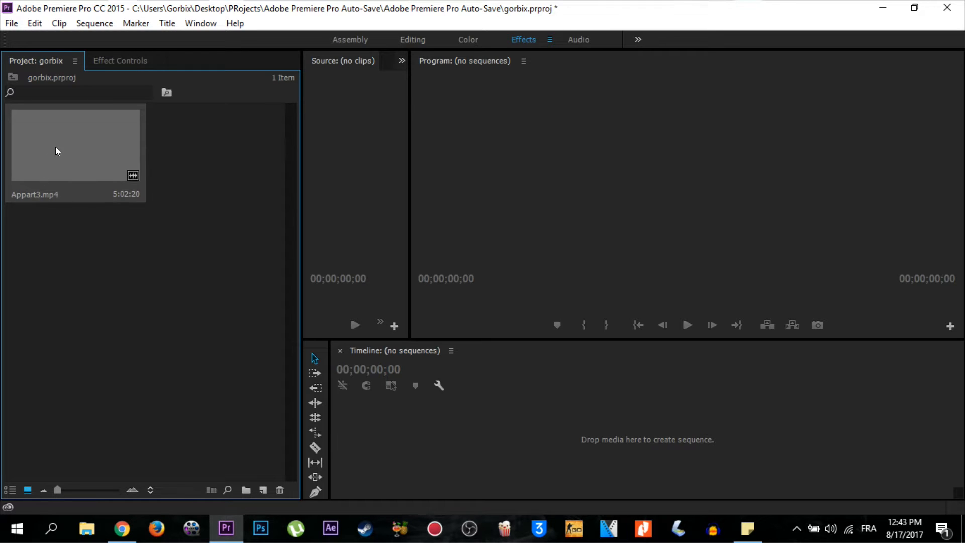
pyautogui.moveTo(179, 129)
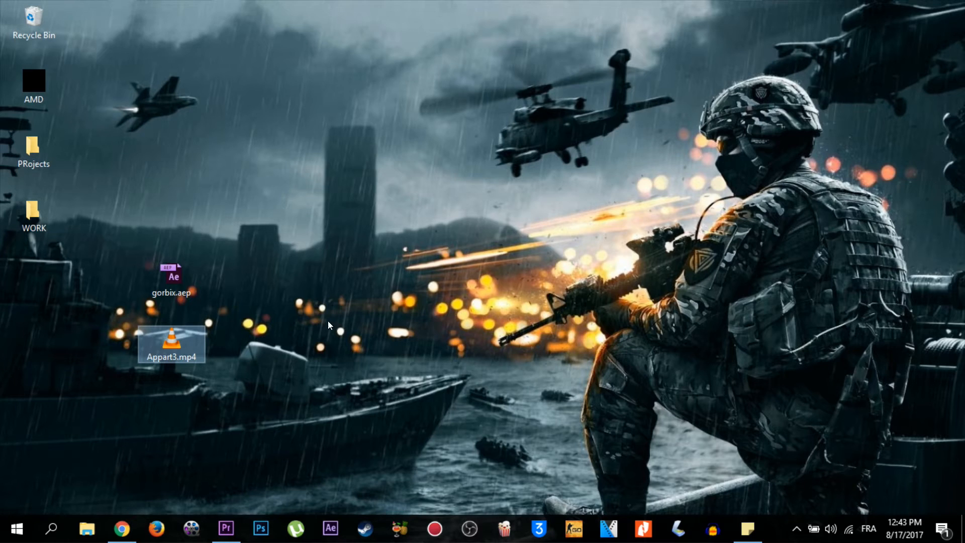
pyautogui.click(172, 278)
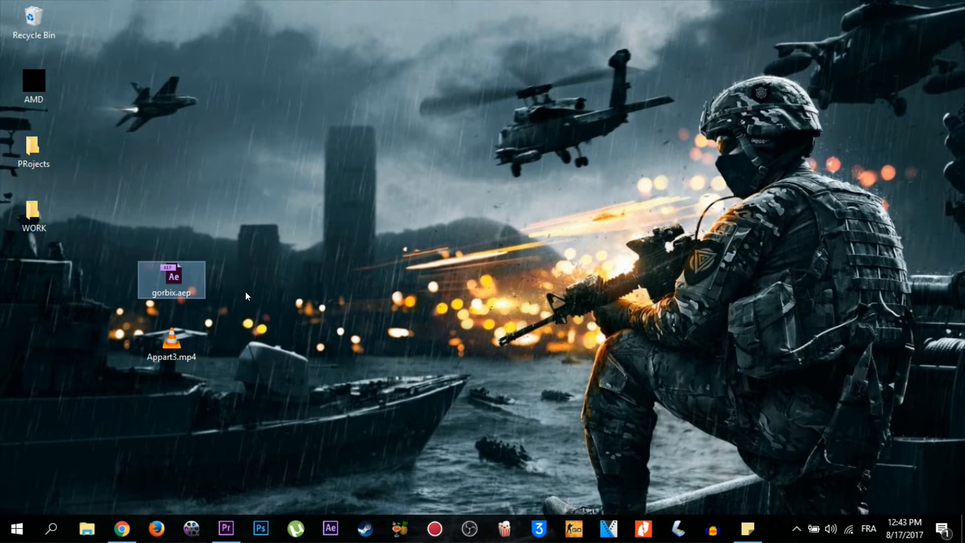
pyautogui.click(225, 528)
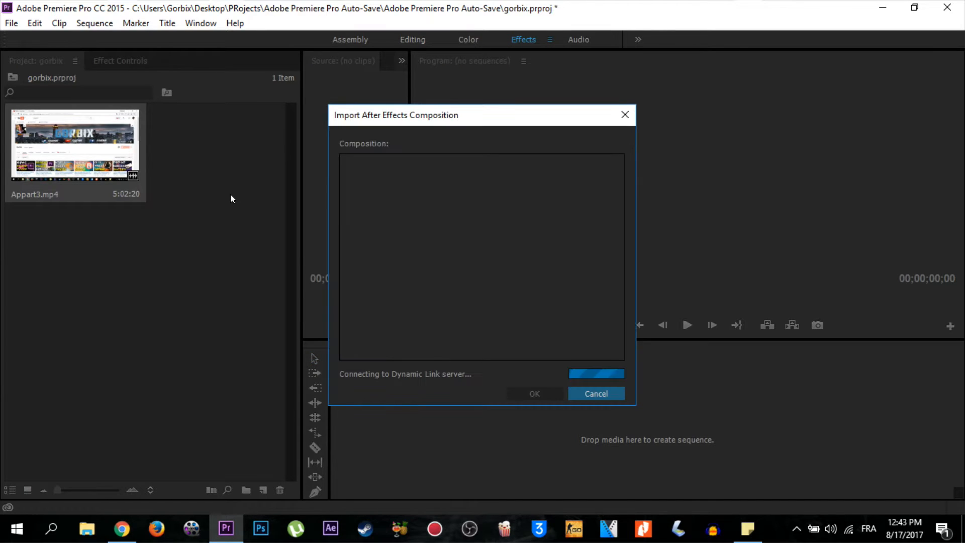
pyautogui.moveTo(474, 218)
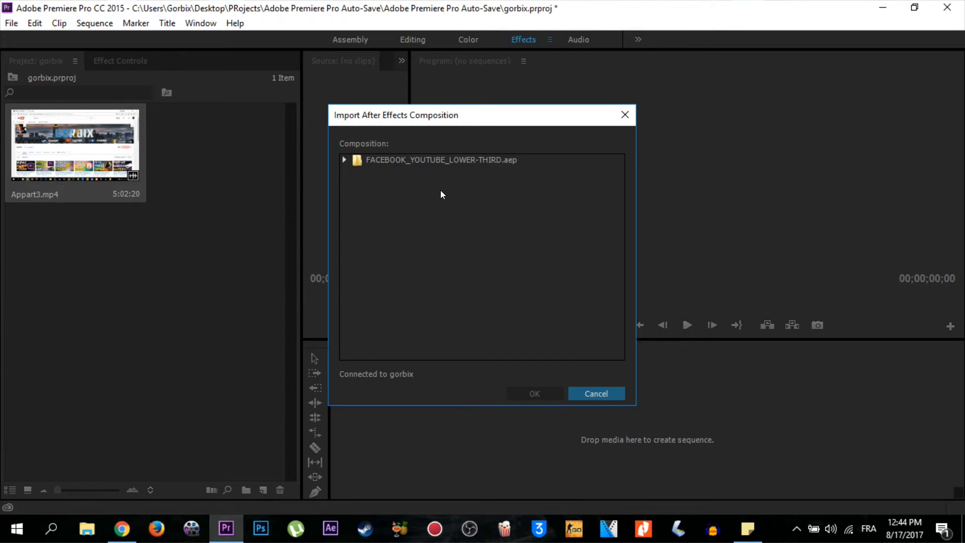
pyautogui.moveTo(483, 133)
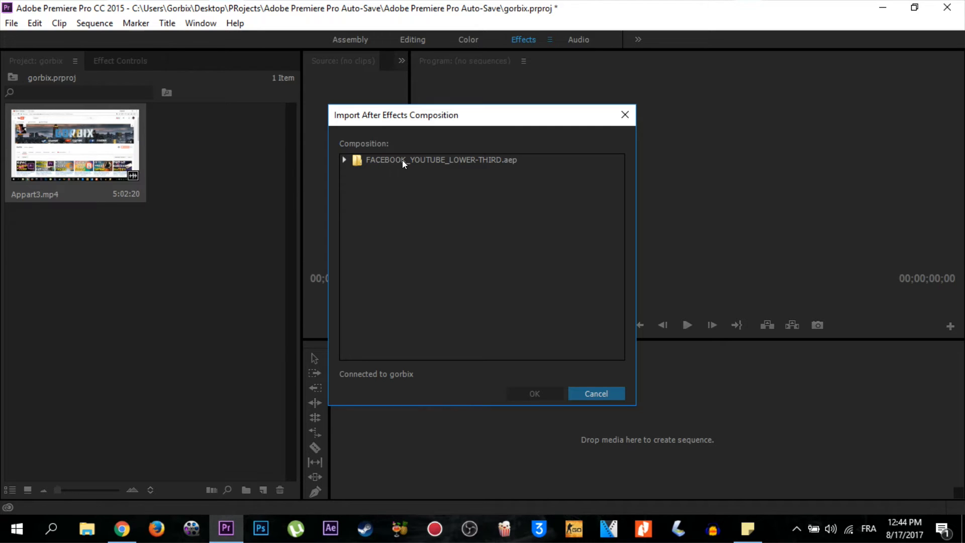
# - Import the Facebook_LowerThirdFinal composition from the Facebook_LowerThird folder
pyautogui.click(344, 160)
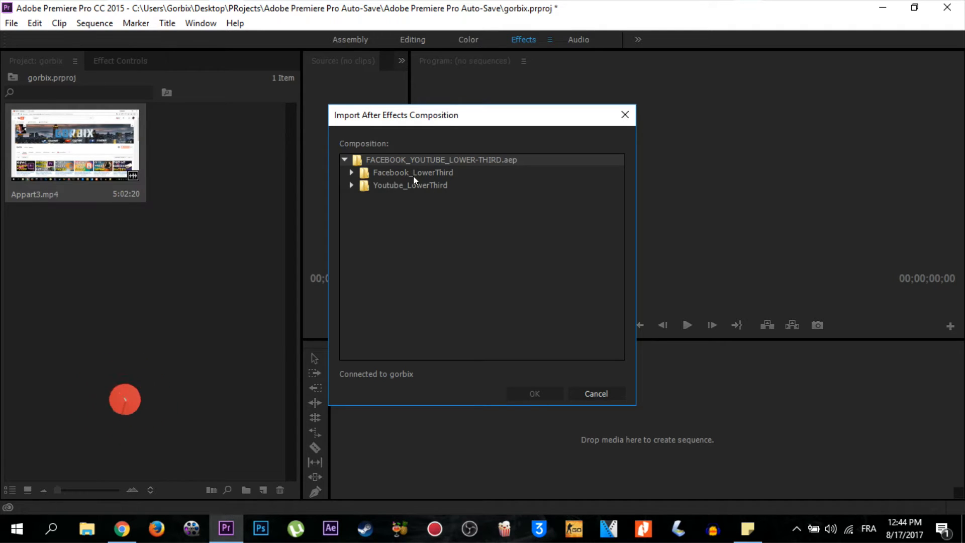
pyautogui.click(352, 172)
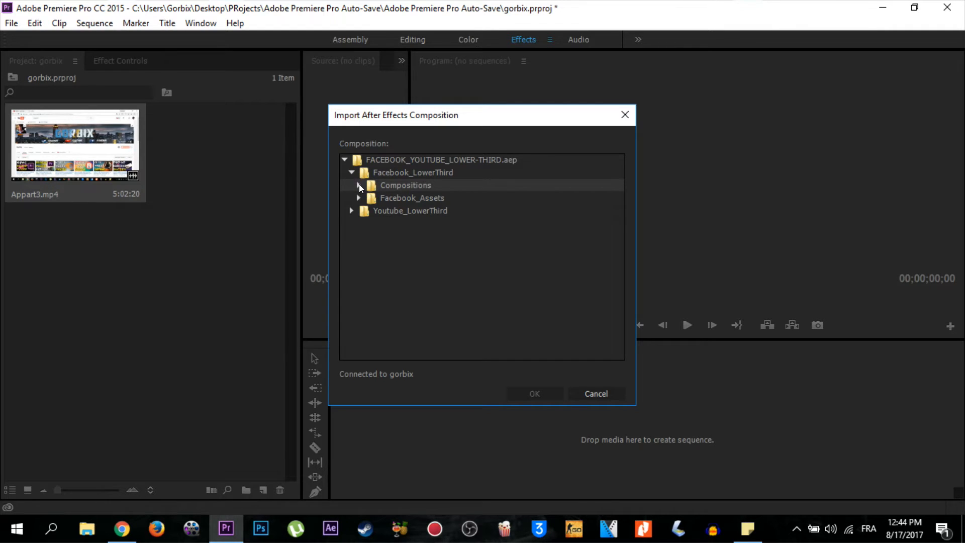
pyautogui.click(358, 185)
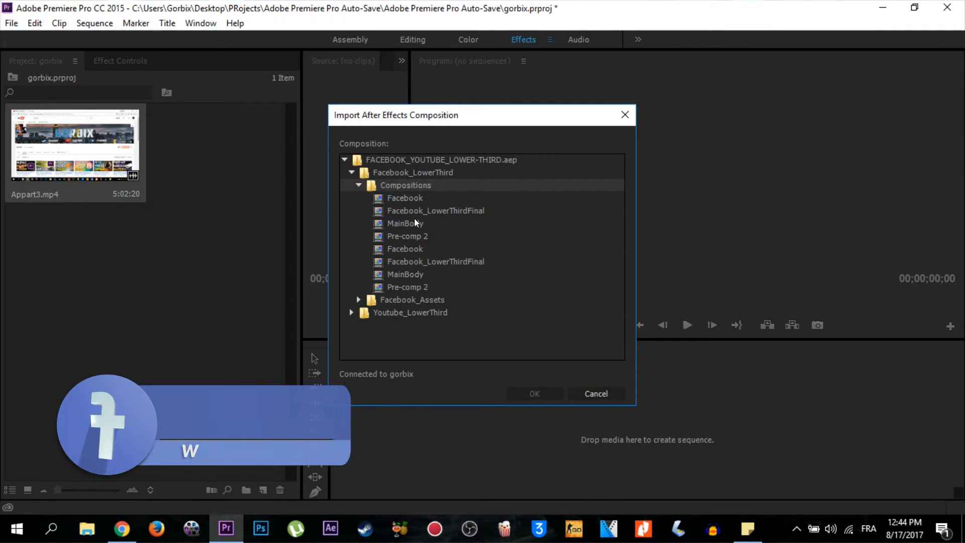
pyautogui.click(435, 210)
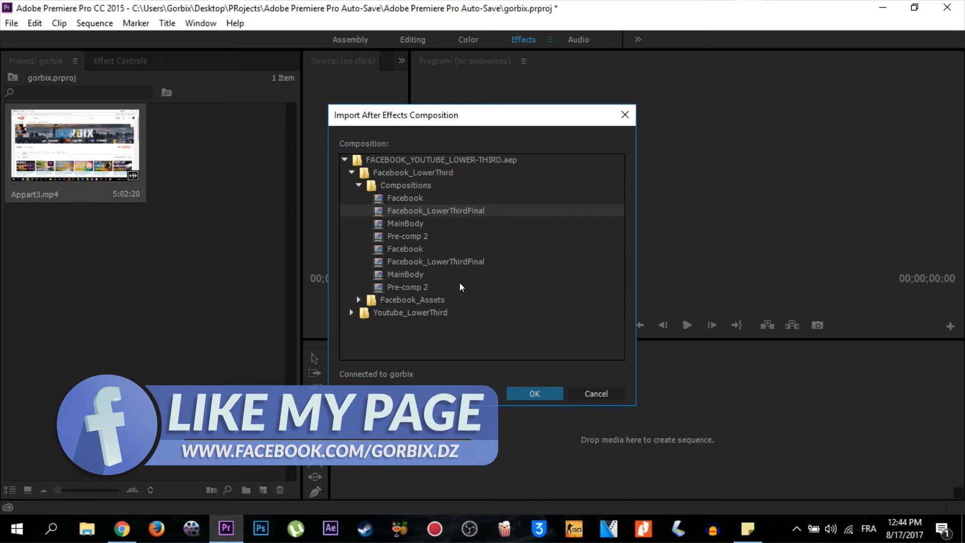
pyautogui.moveTo(424, 218)
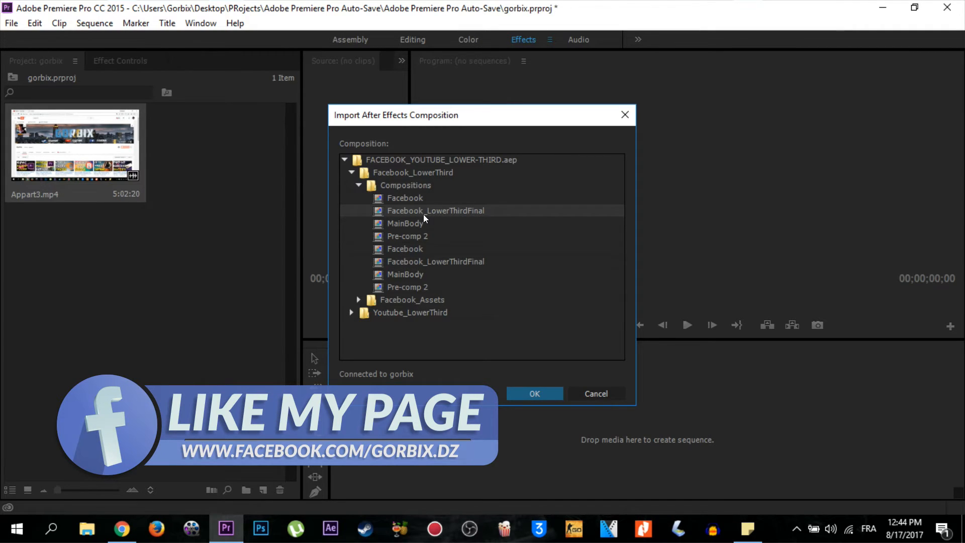
pyautogui.click(534, 393)
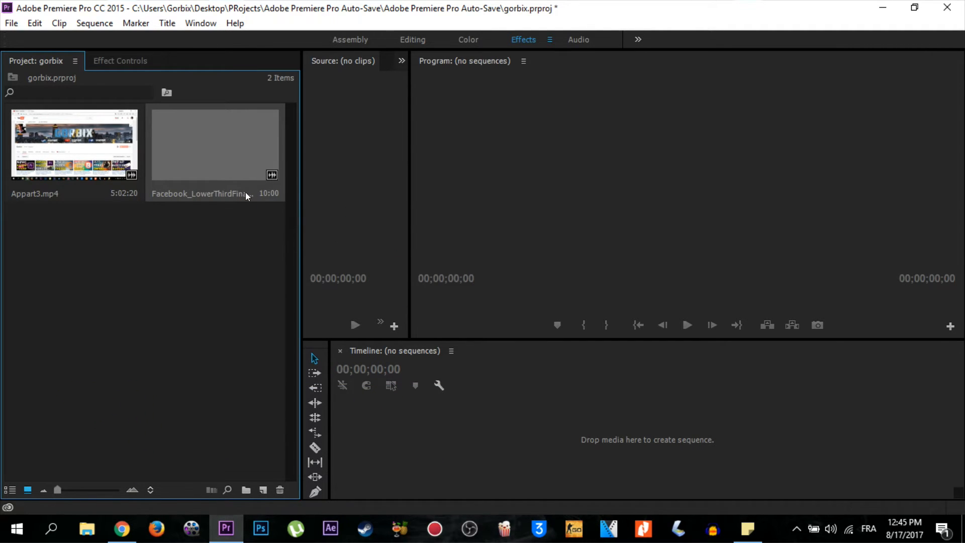
pyautogui.moveTo(227, 213)
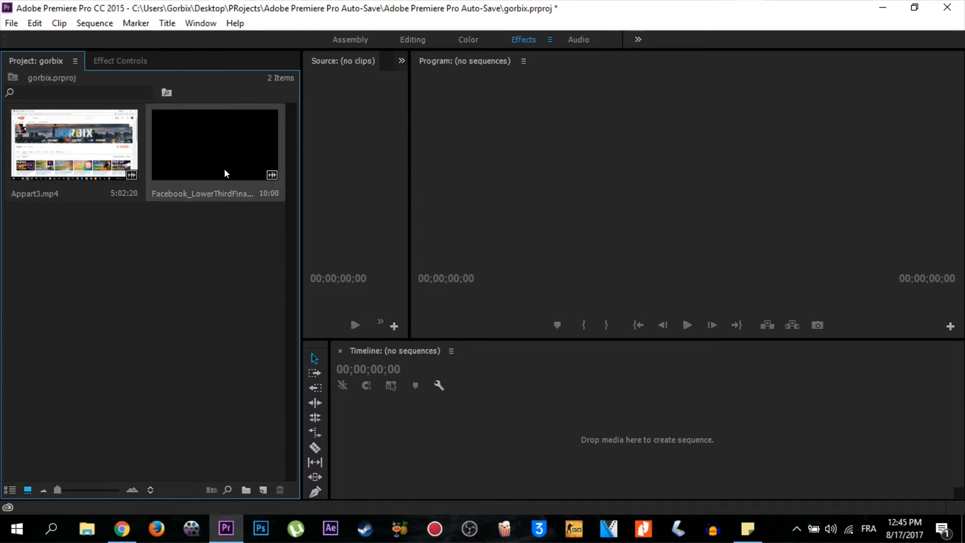
# - Minimize Premiere Pro to reveal the desktop with gorbix.aep
pyautogui.click(883, 7)
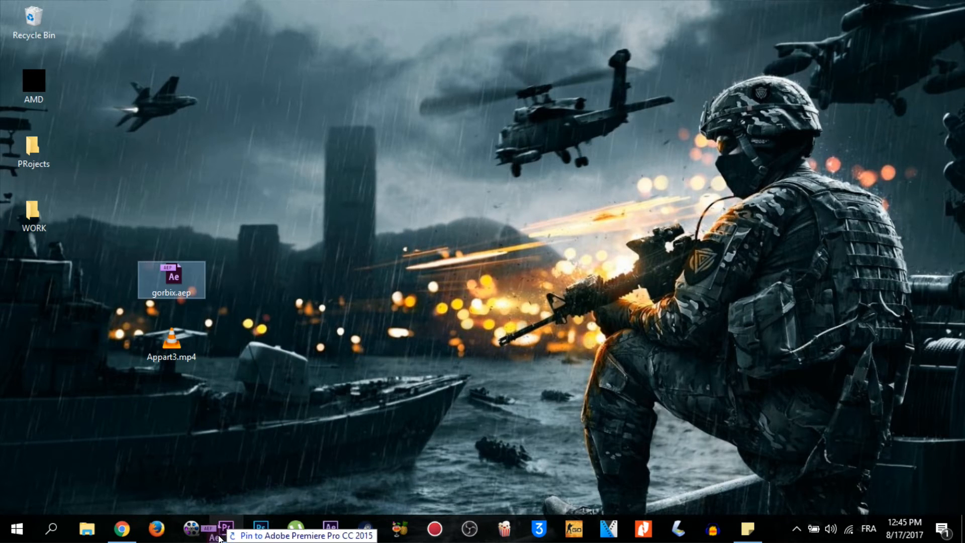
# - Bring gorbix.aep in again and import the Youtube_LowerThirdFinal composition
pyautogui.click(207, 528)
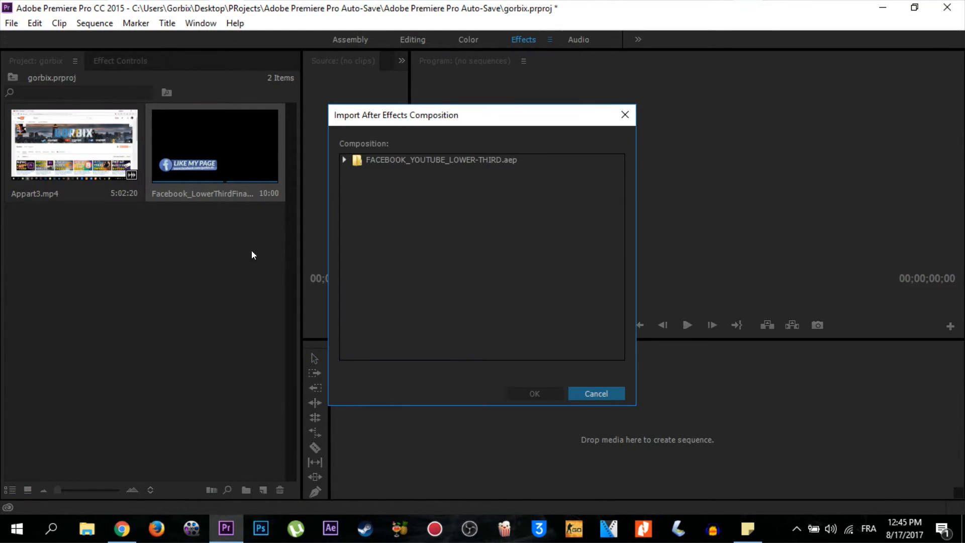
pyautogui.click(344, 160)
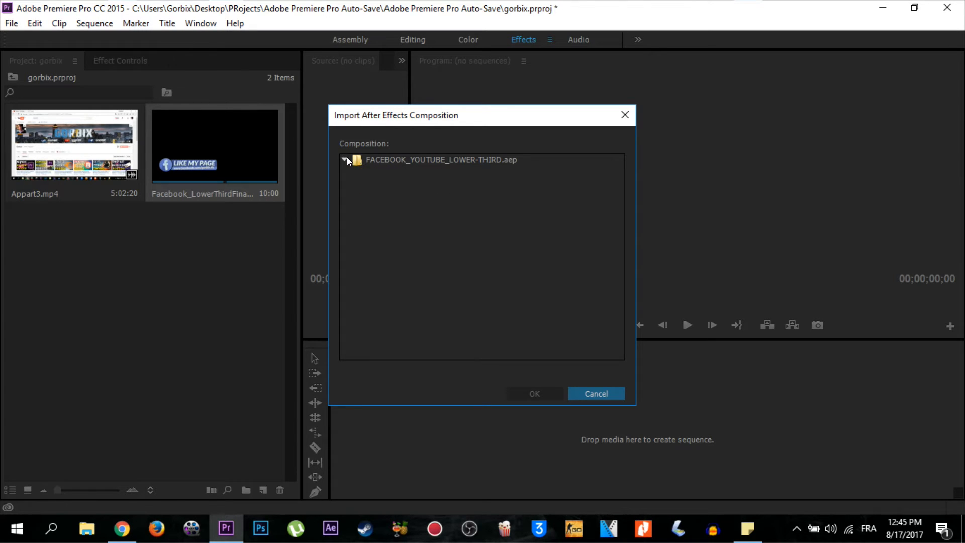
pyautogui.click(344, 159)
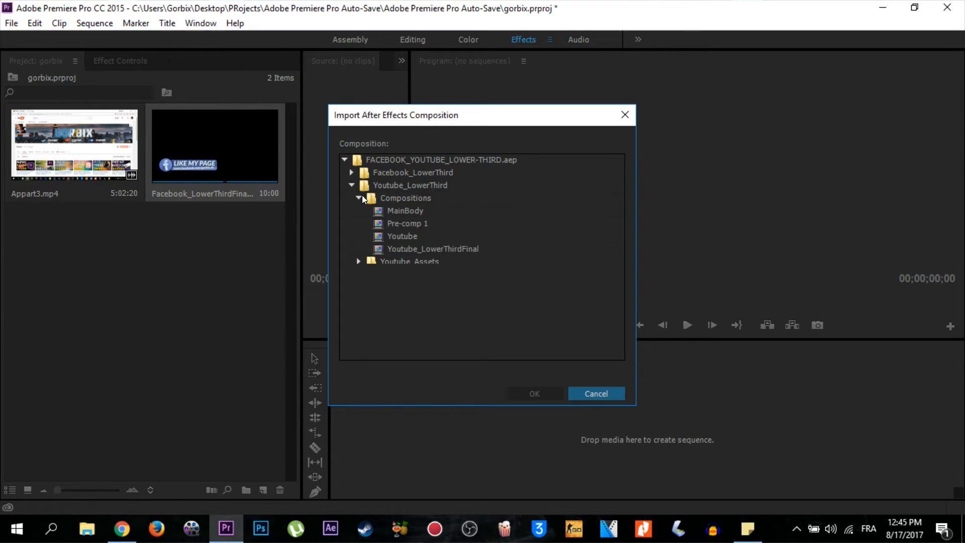
pyautogui.click(432, 248)
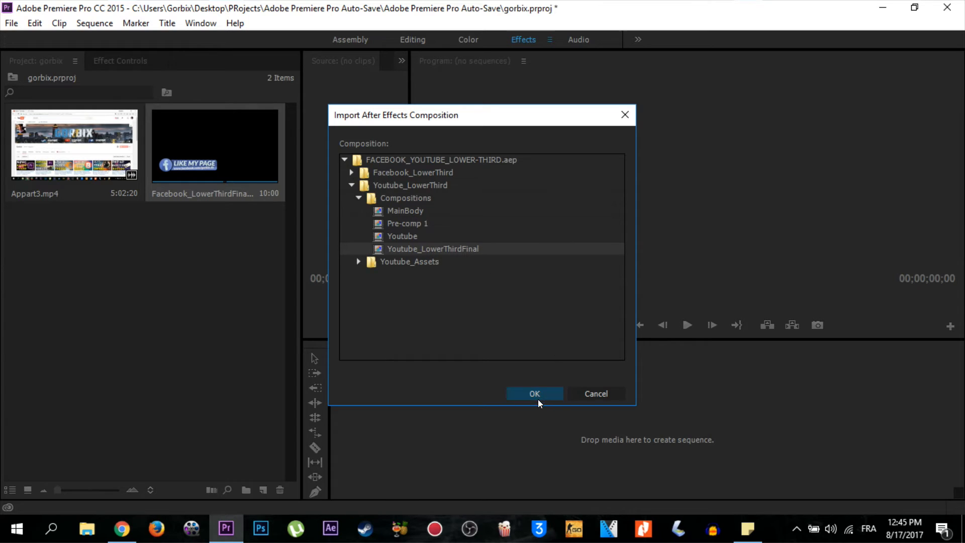
pyautogui.click(534, 394)
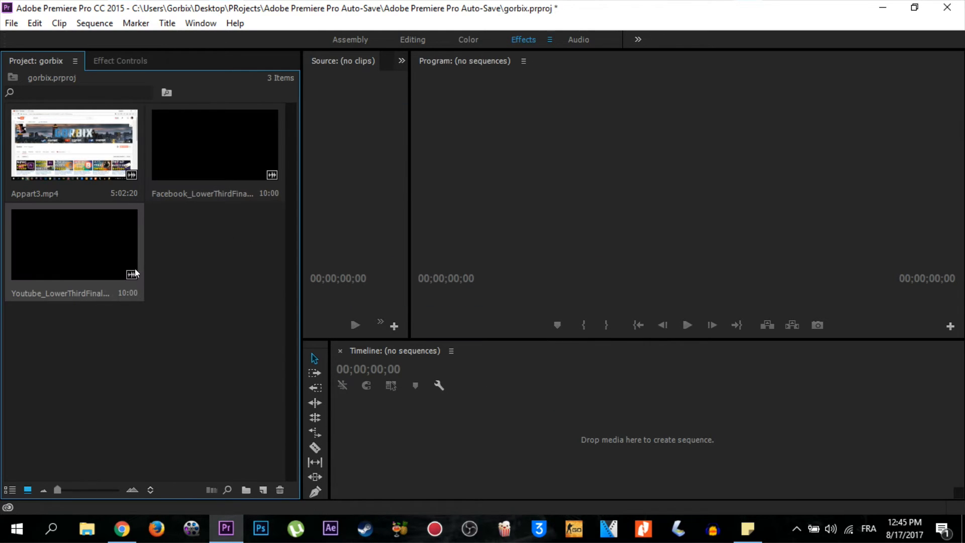
pyautogui.moveTo(79, 256)
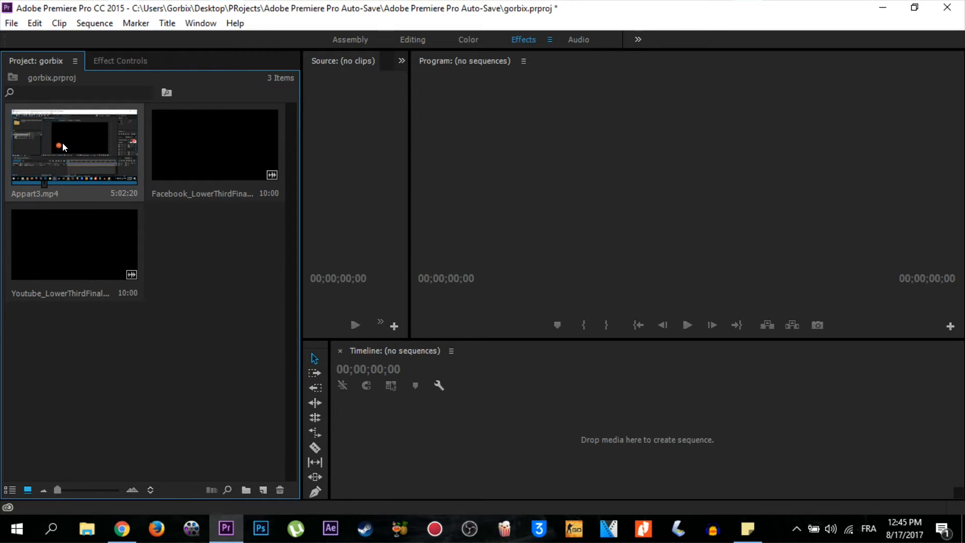
# - Load Appart3.mp4 into the Source monitor for preview
pyautogui.doubleClick(74, 143)
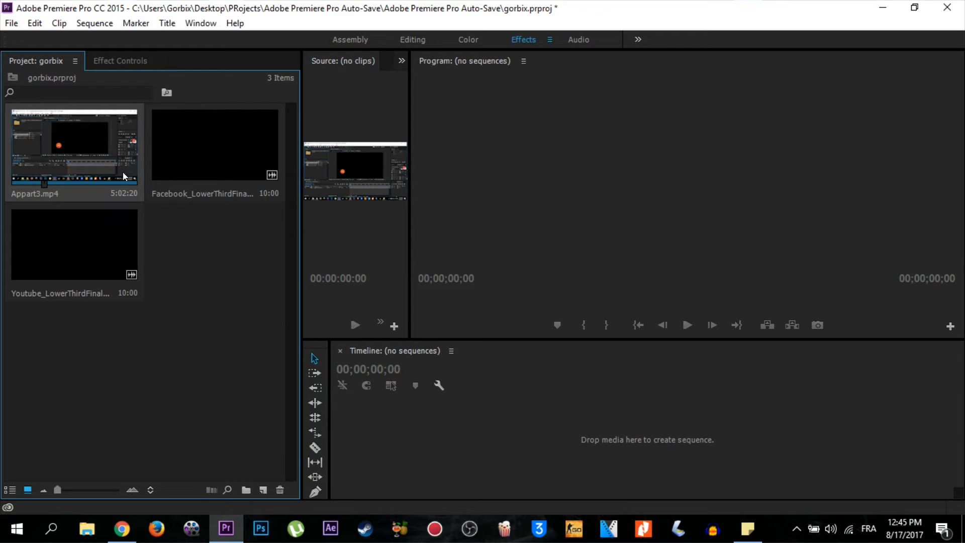
pyautogui.doubleClick(72, 145)
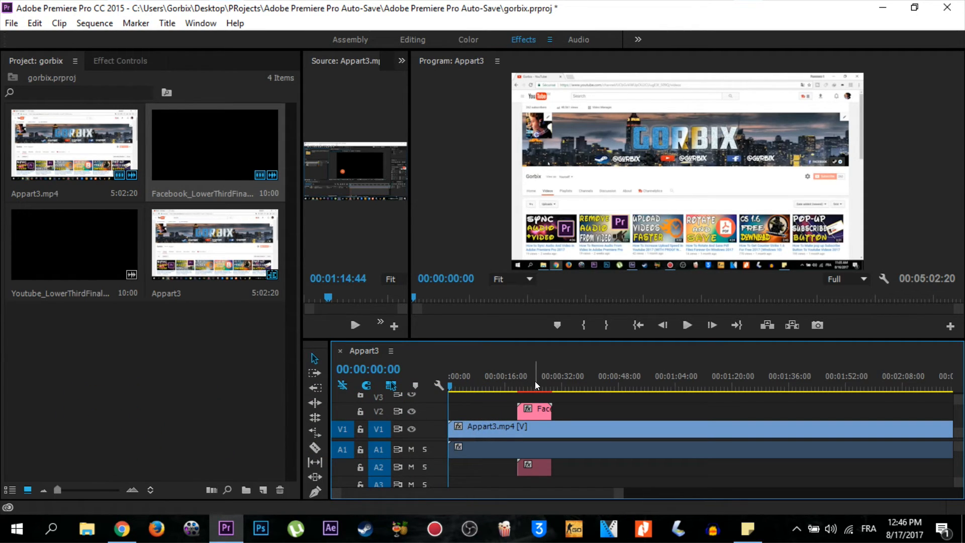
# - Scrub to about 30 seconds to preview the LIKE MY PAGE Facebook banner
pyautogui.click(519, 386)
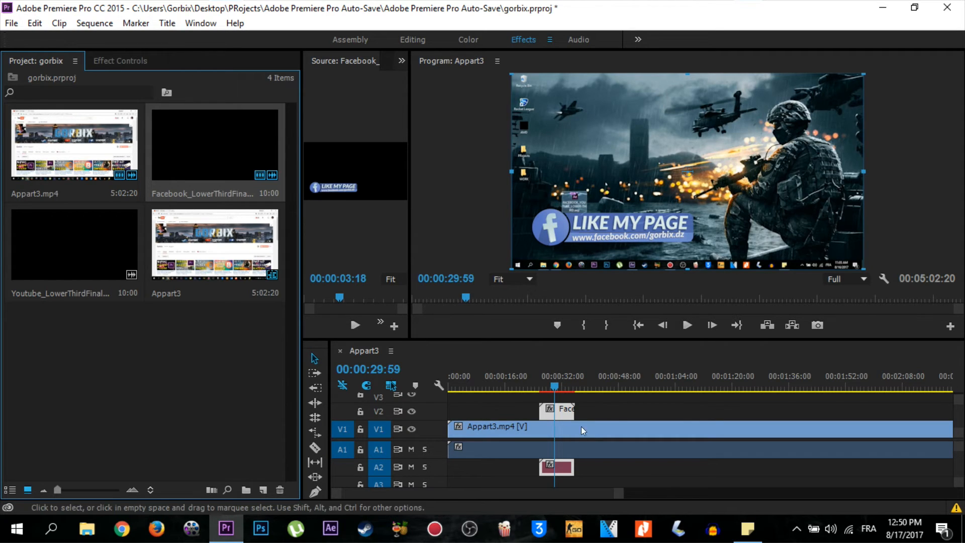
pyautogui.moveTo(591, 228)
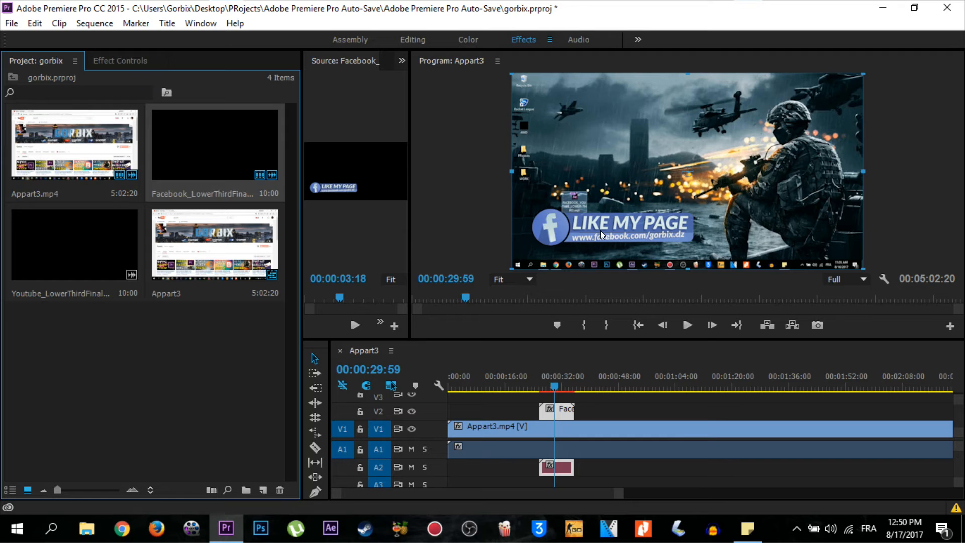
pyautogui.moveTo(561, 174)
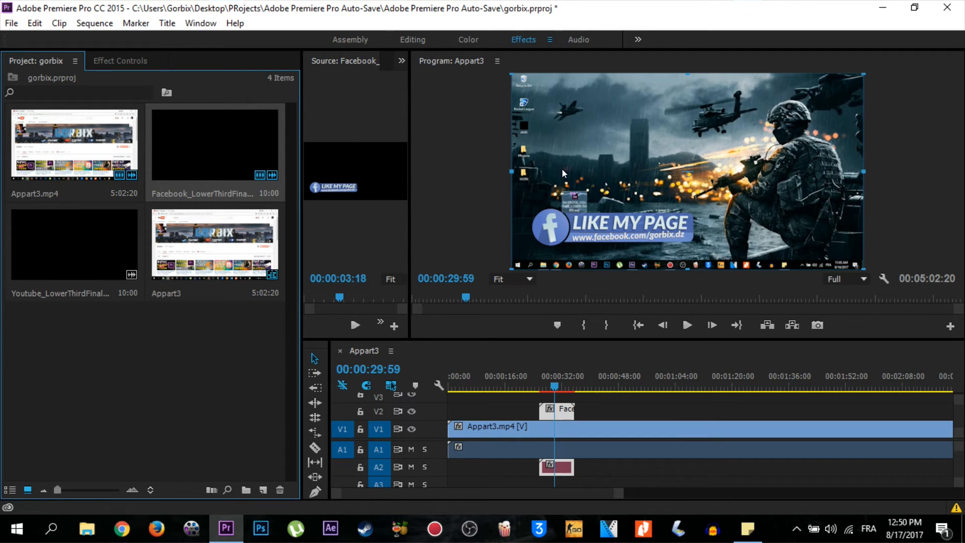
pyautogui.moveTo(583, 239)
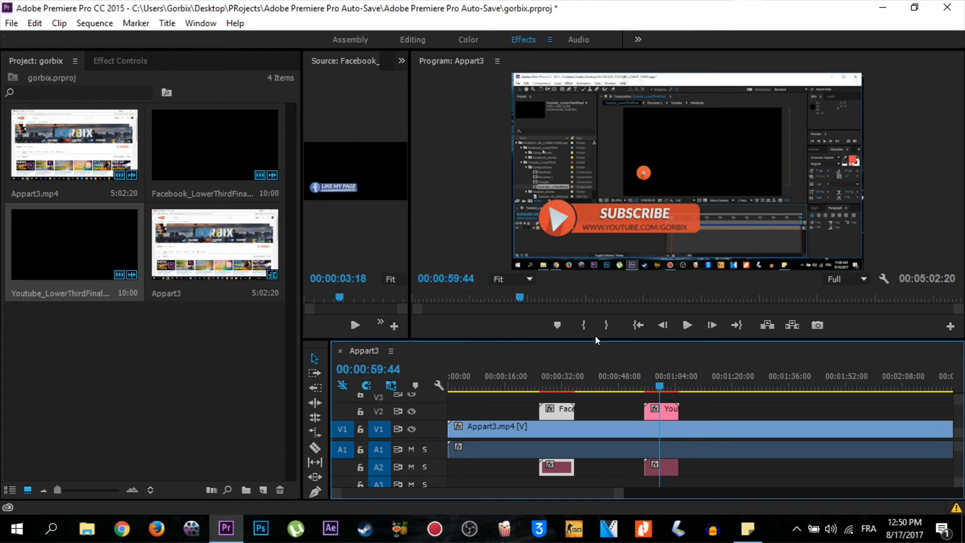
pyautogui.moveTo(598, 274)
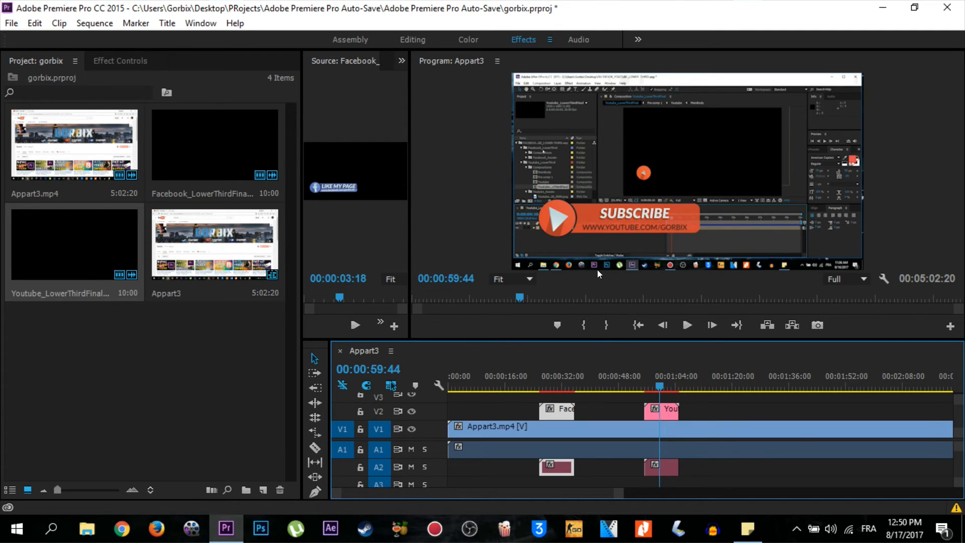